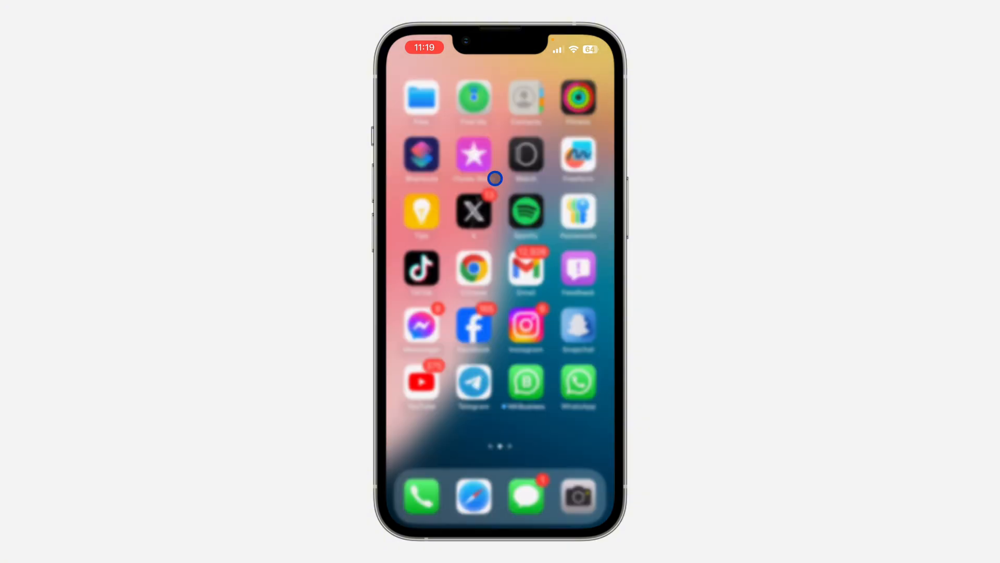
Launch Roblox from the last Home Screen page
scroll("left", 3)
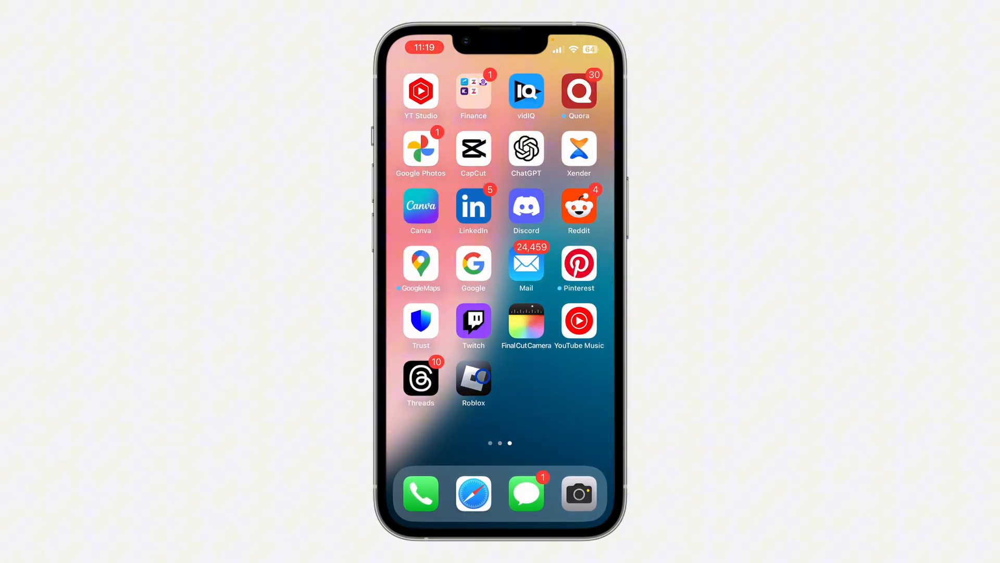
left_click(473, 379)
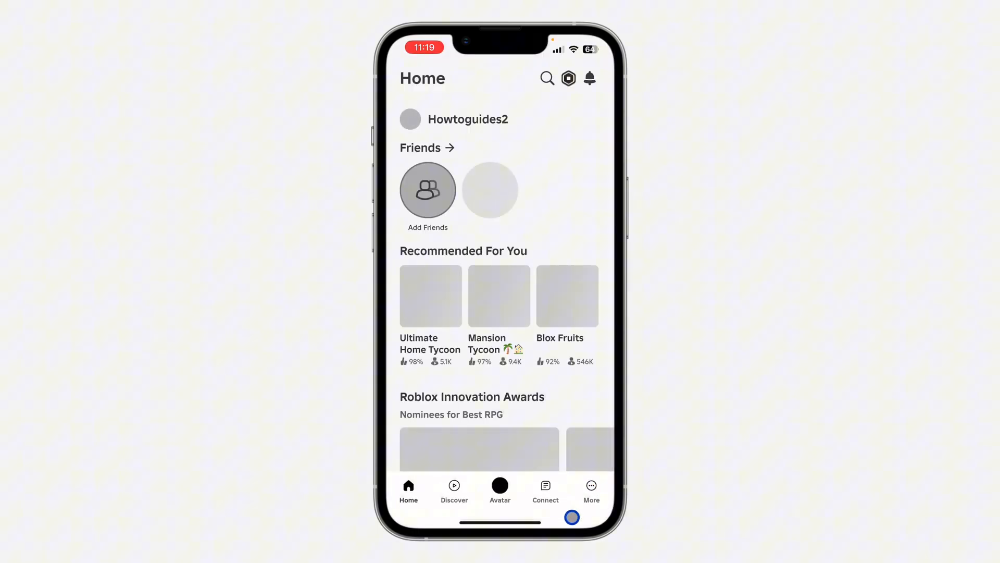
Reach the Roblox Settings list through the More menu
left_click(590, 490)
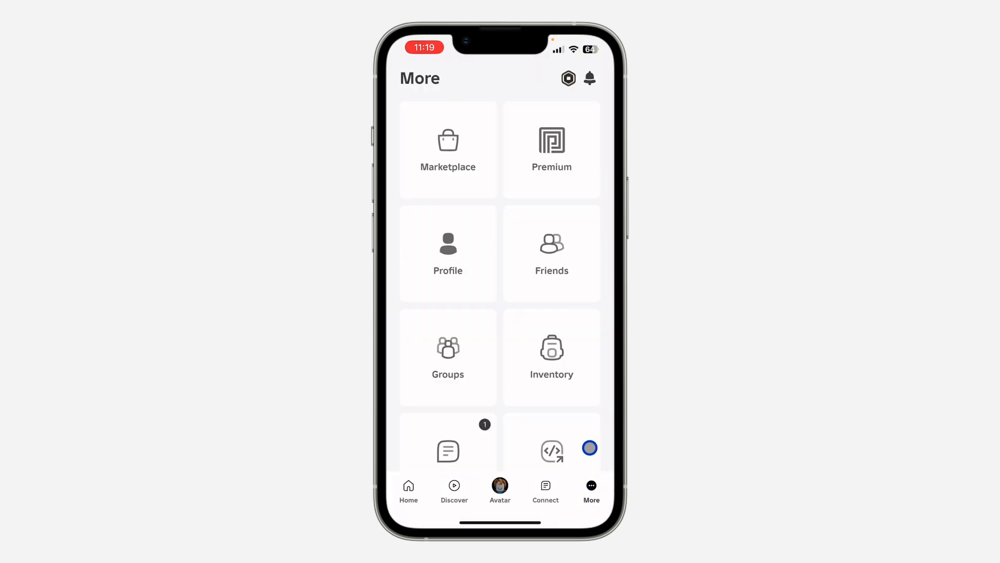
scroll("down", 3)
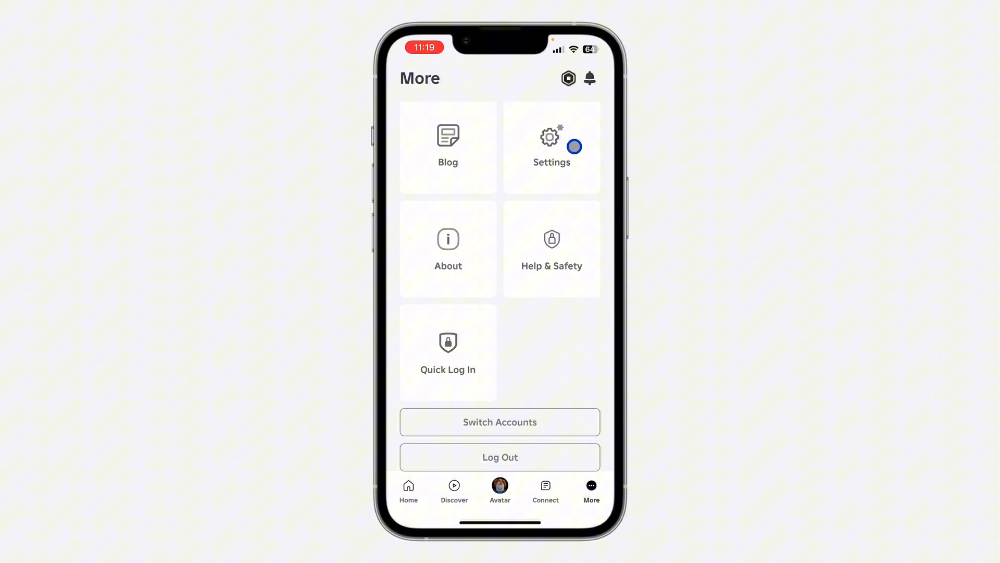
left_click(551, 146)
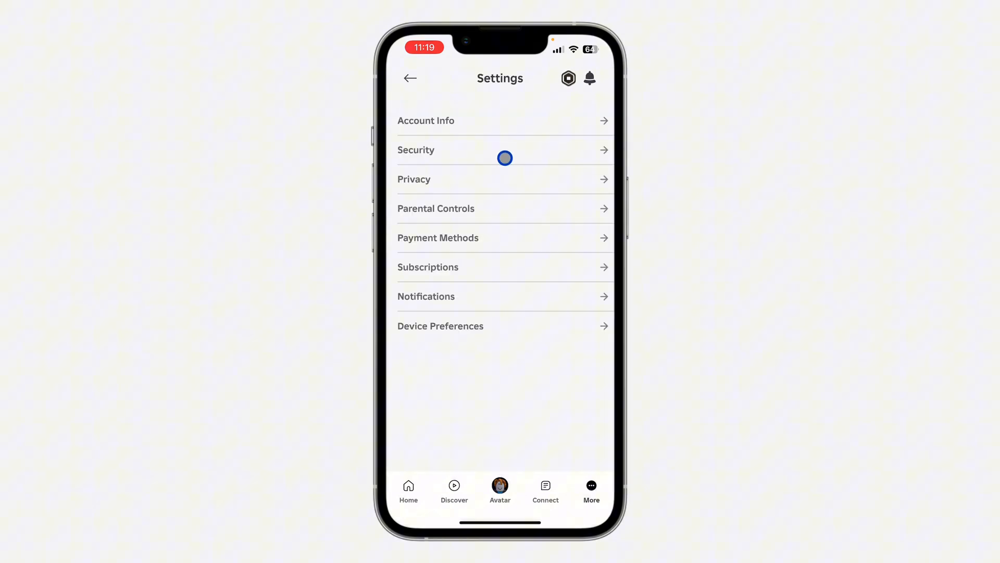
In Security settings, view the current session's details under Where You're Logged In, then dismiss them
left_click(505, 150)
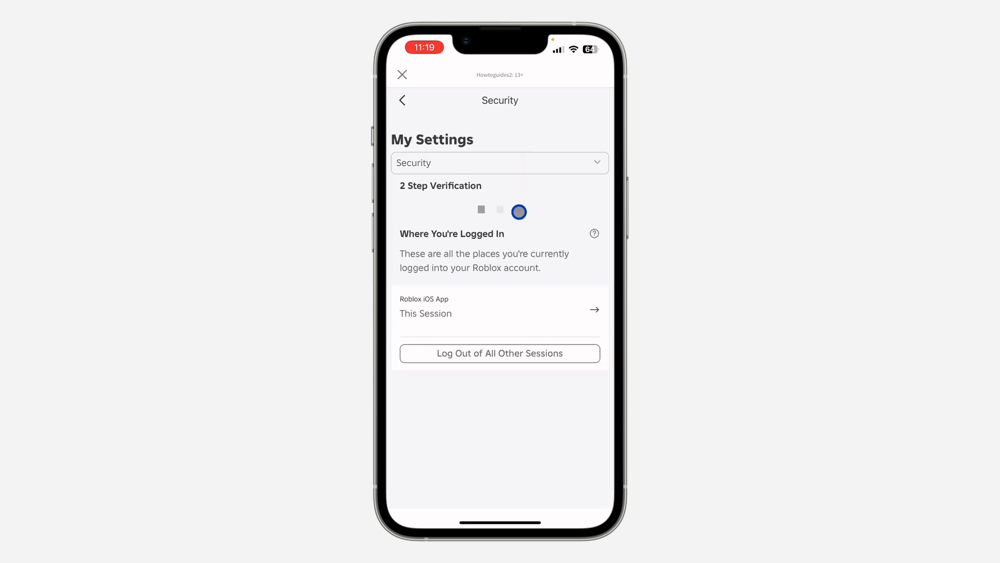
scroll("down", 3)
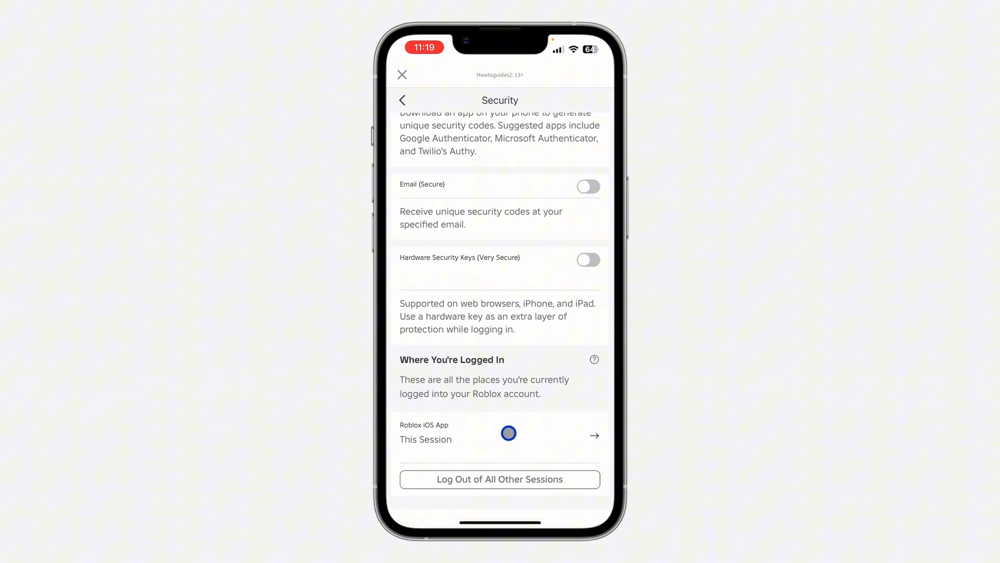
left_click(593, 436)
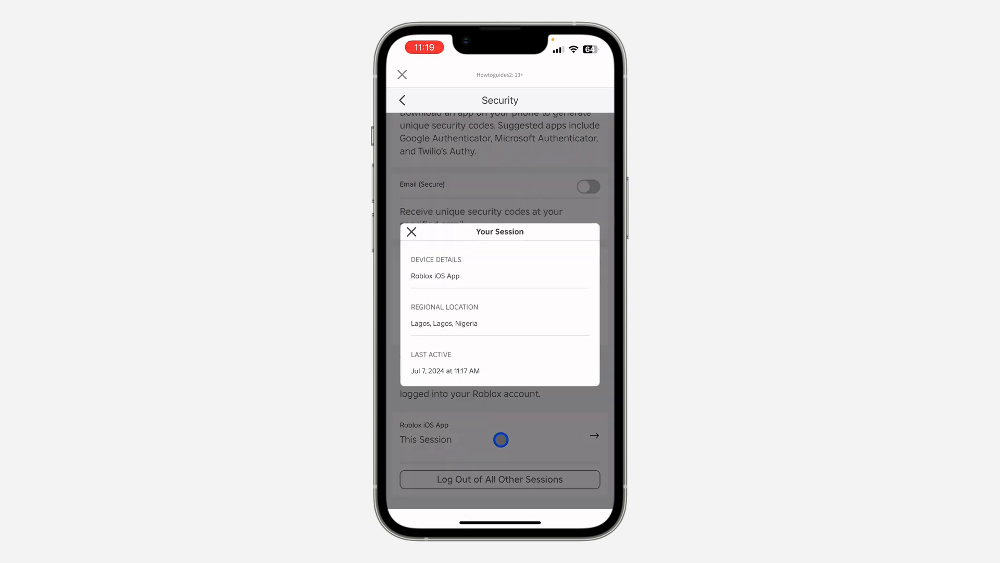
left_click(411, 231)
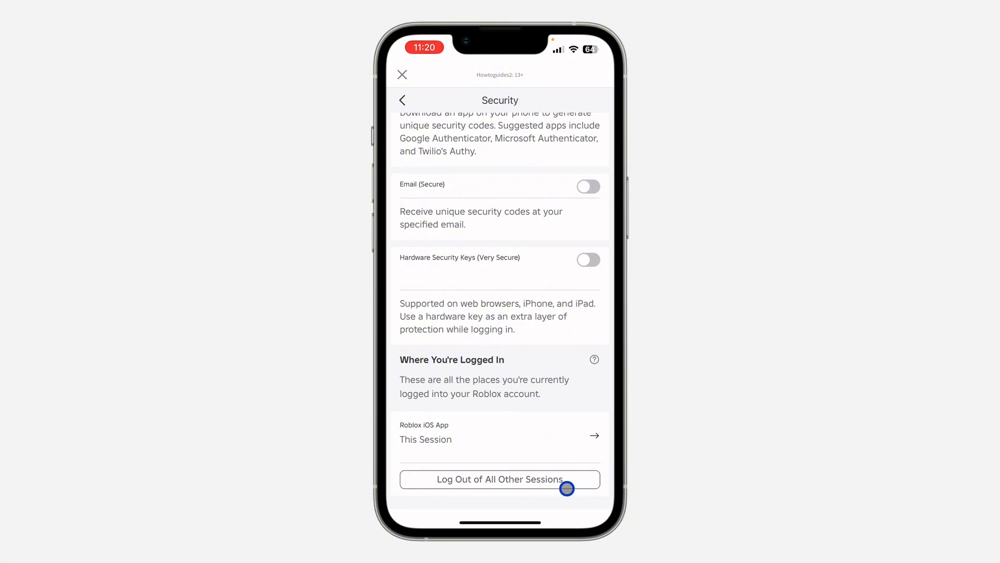
Log out of all other sessions and confirm, leaving only this iOS app session
left_click(499, 480)
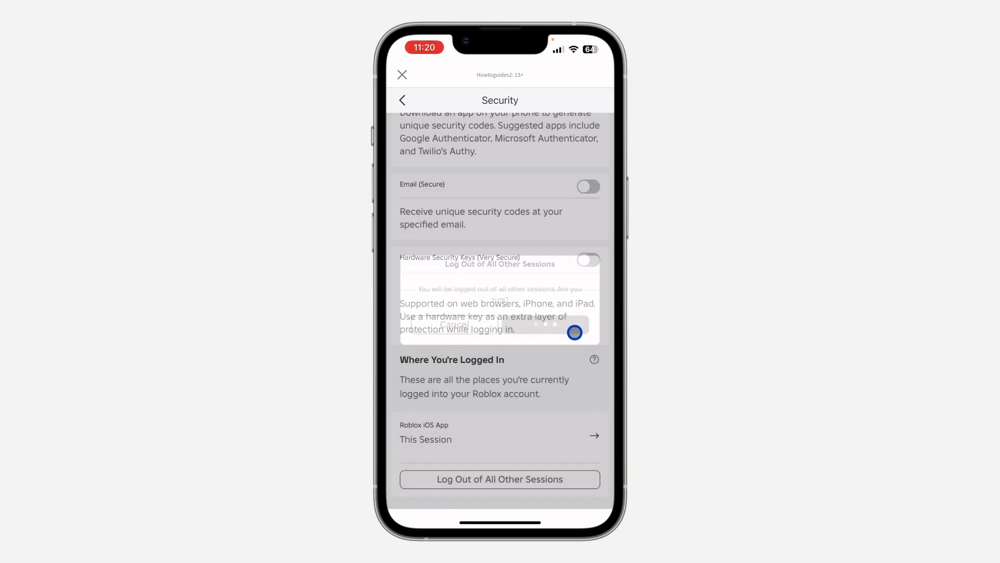
left_click(455, 324)
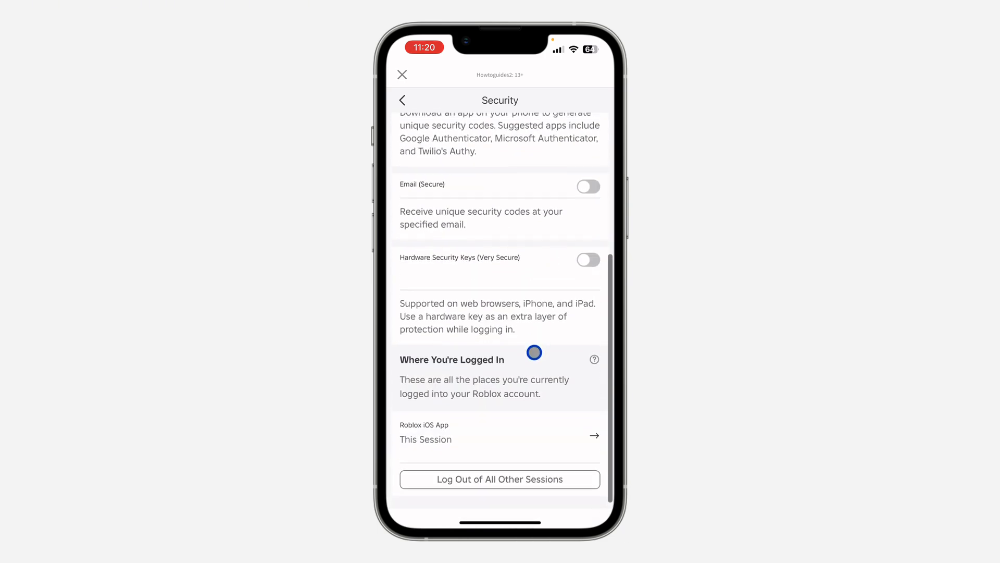